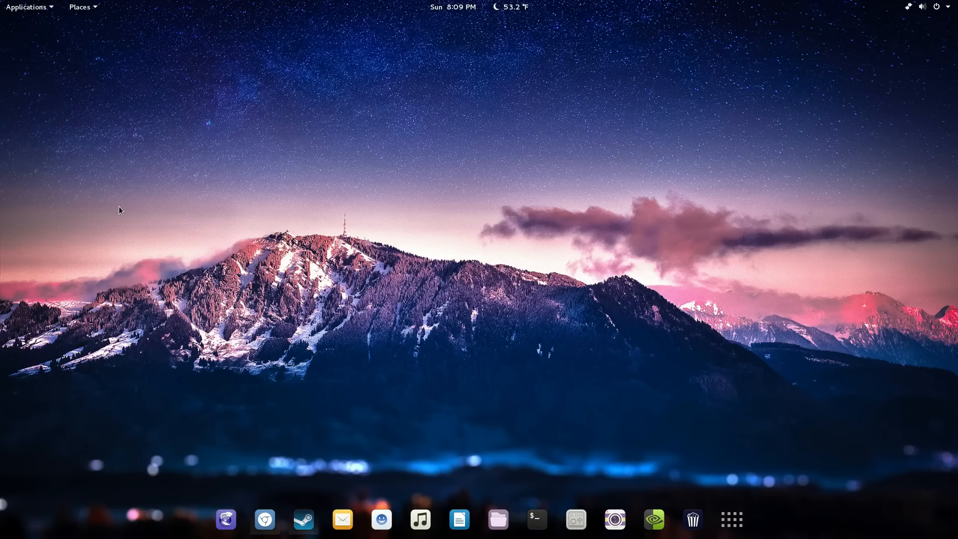
pyautogui.moveTo(561, 193)
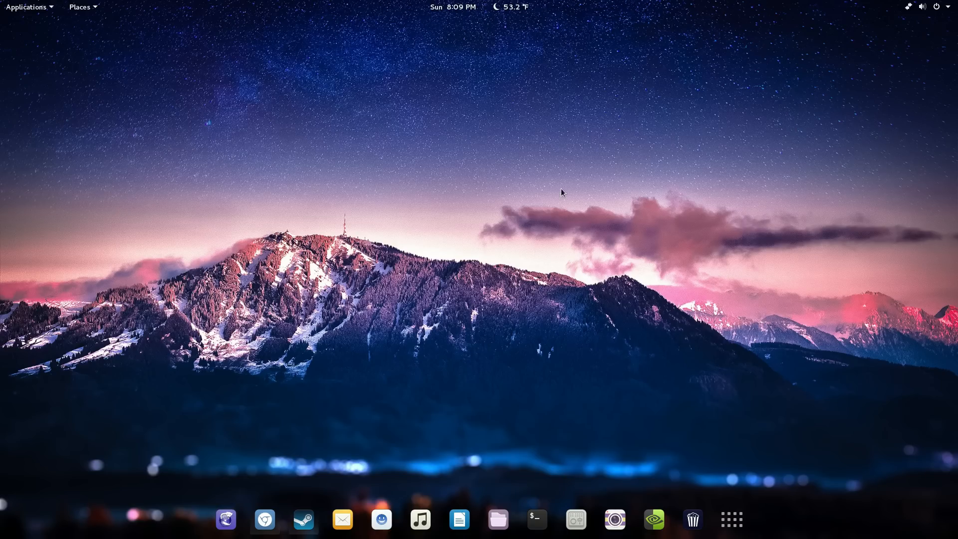
pyautogui.click(730, 519)
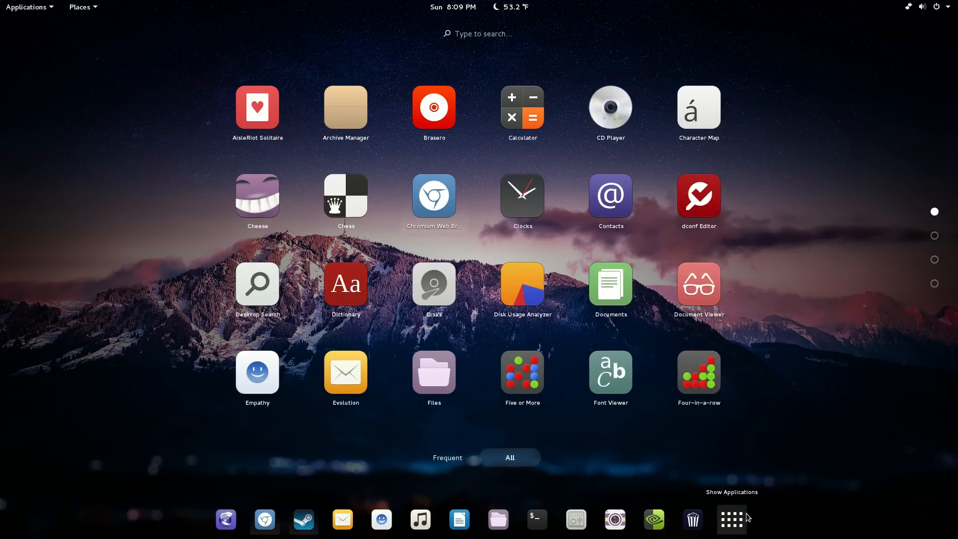
pyautogui.click(731, 519)
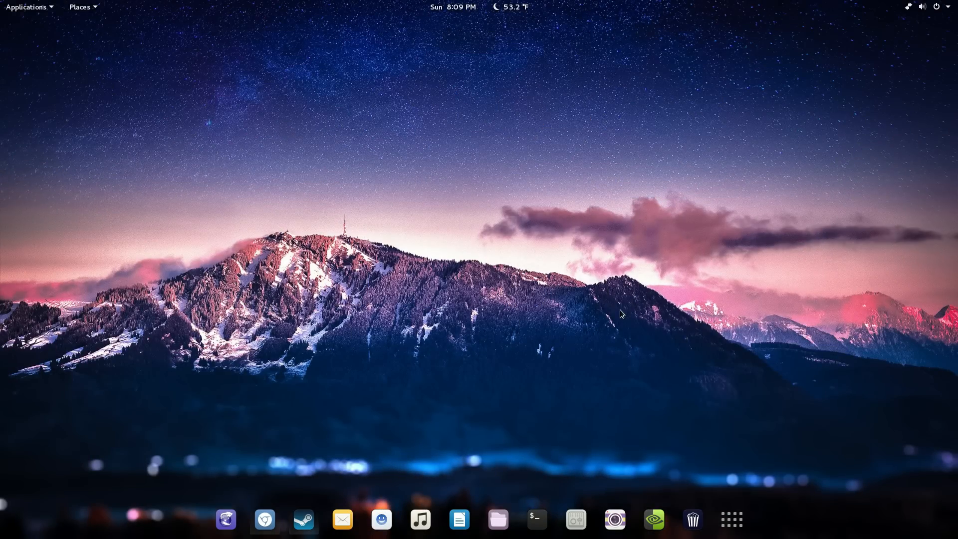